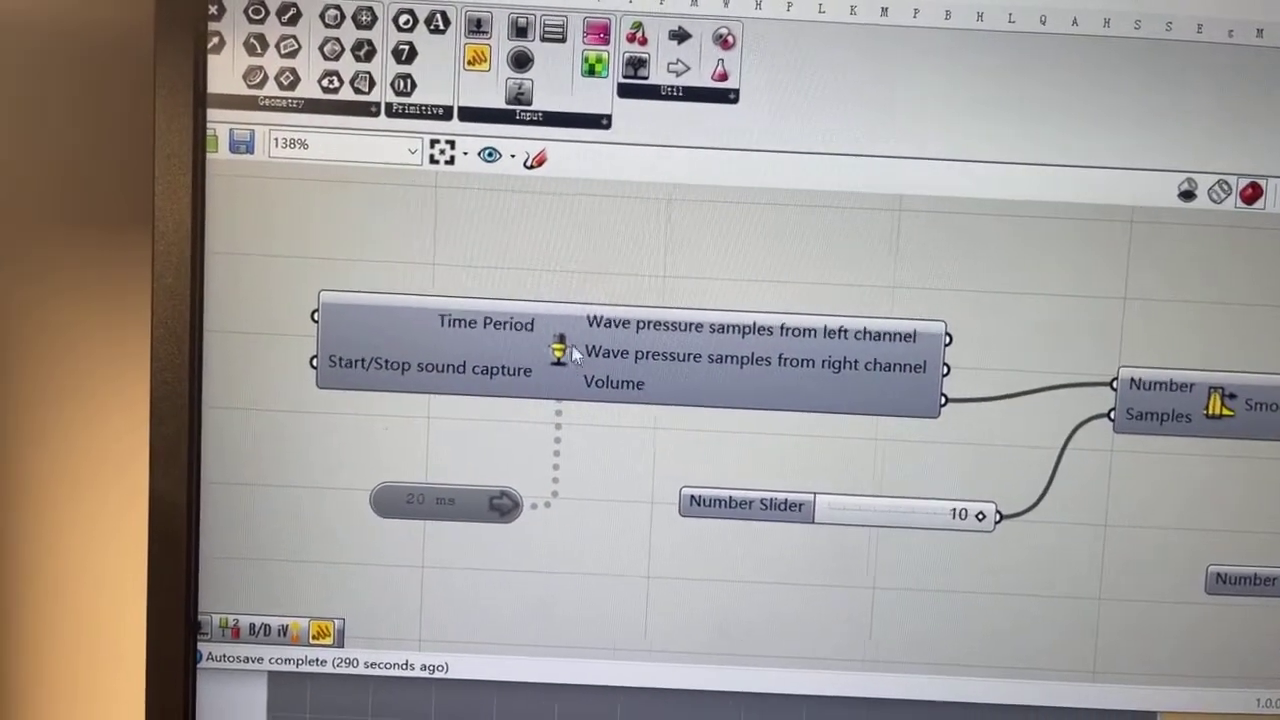
scroll("down", 3)
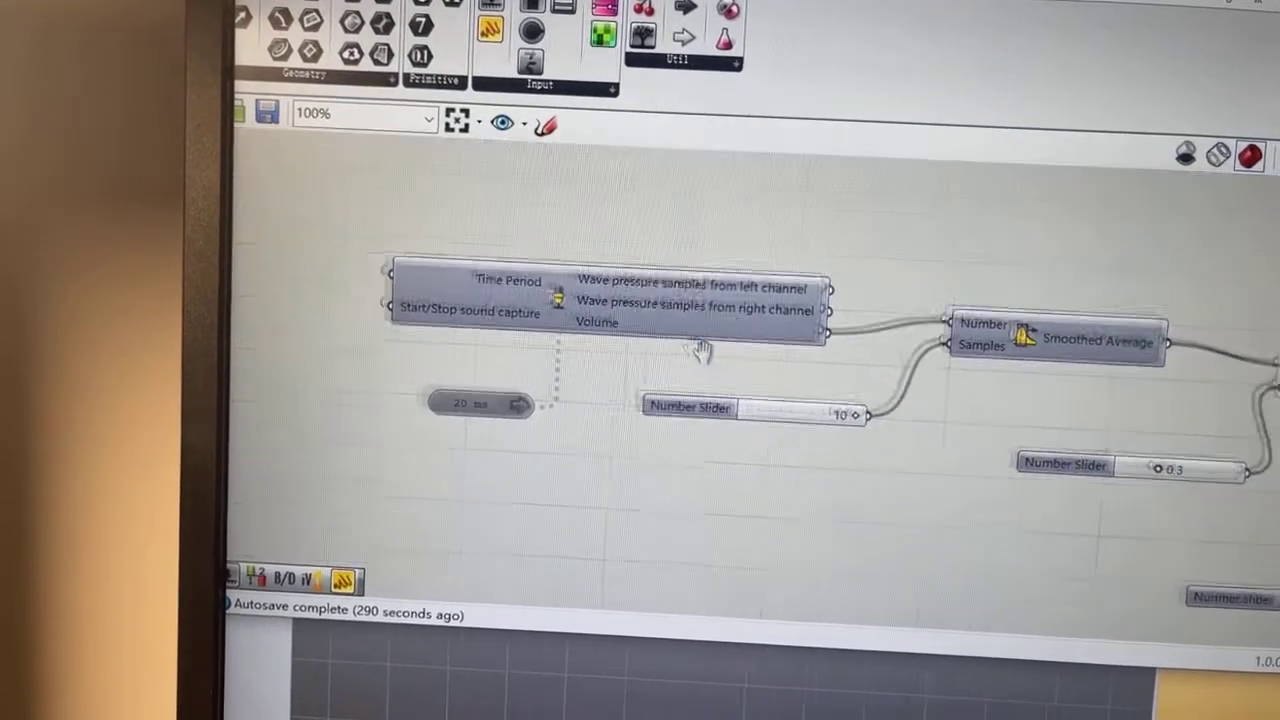